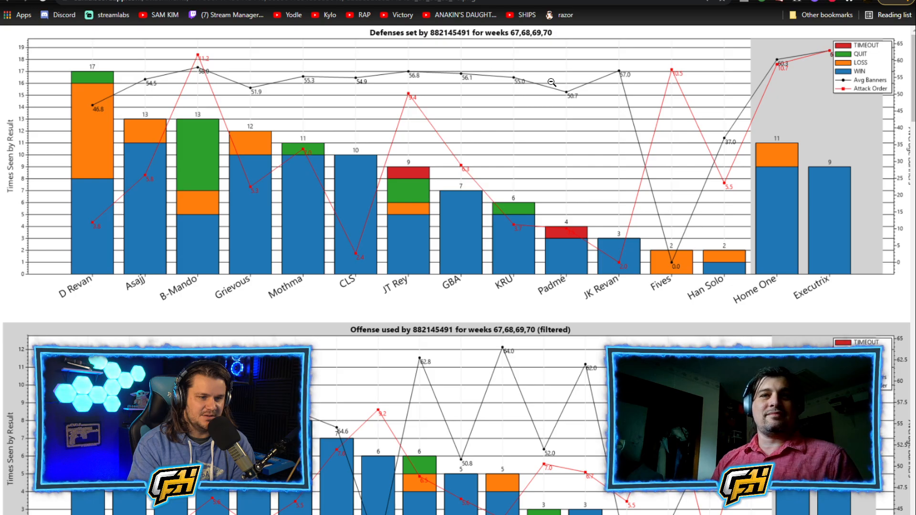
Scroll down past the offense chart to the Opponents' Defenses chart for weeks 67–70
scroll("down", 3)
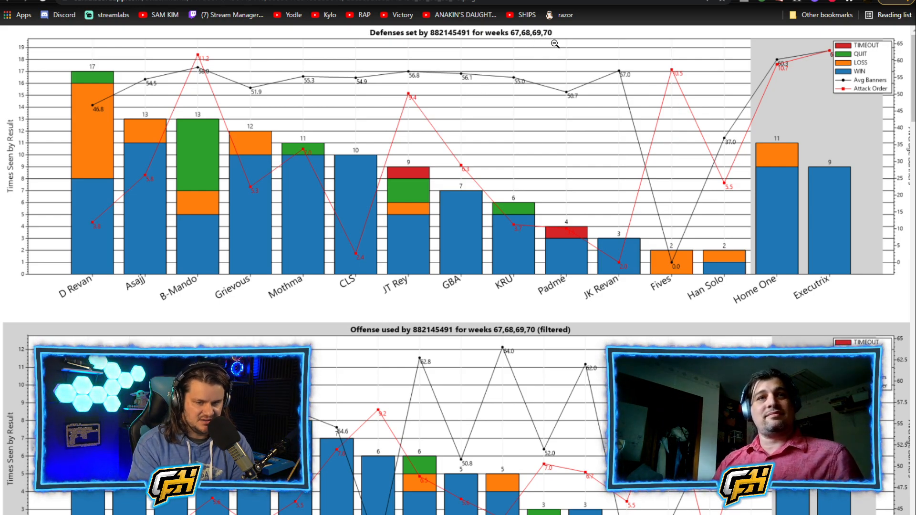
scroll("down", 3)
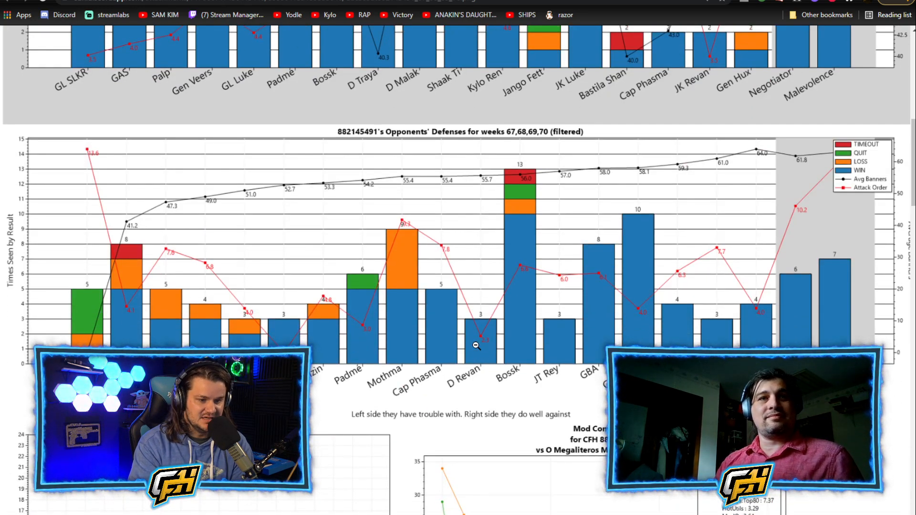
scroll("down", 3)
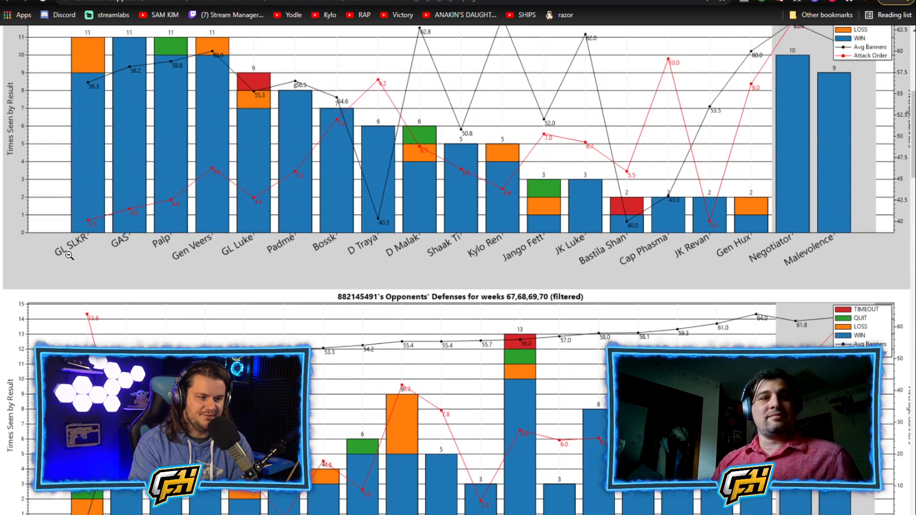
scroll("down", 3)
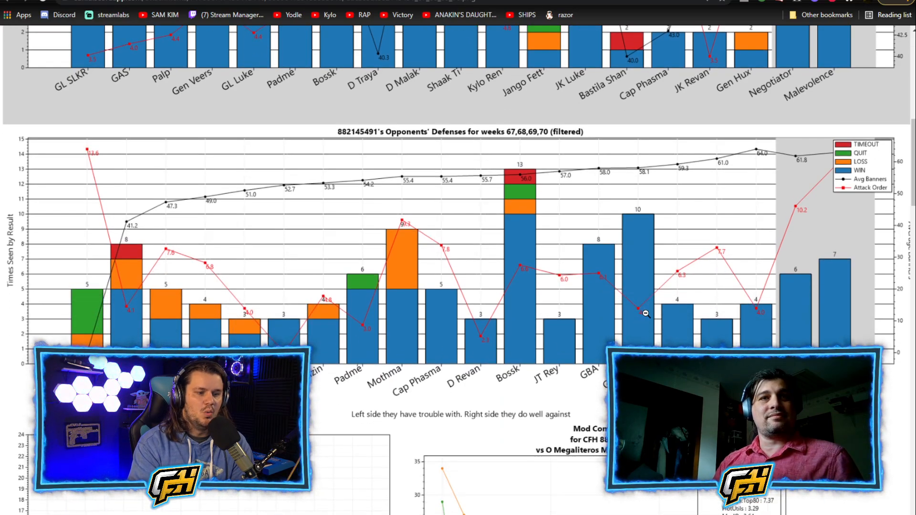
Scroll back to the 'Defenses set' chart for weeks 67–70 at the top of the report
scroll("down", 3)
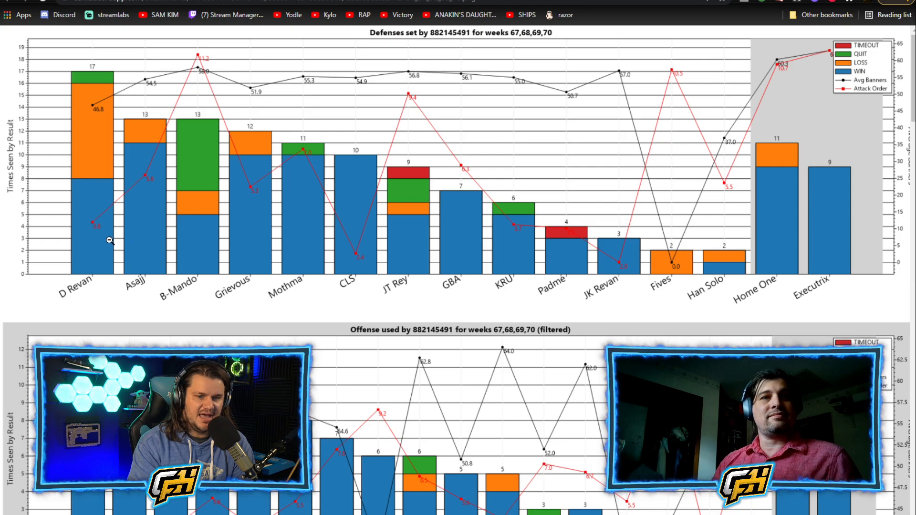
mouse_move(101, 168)
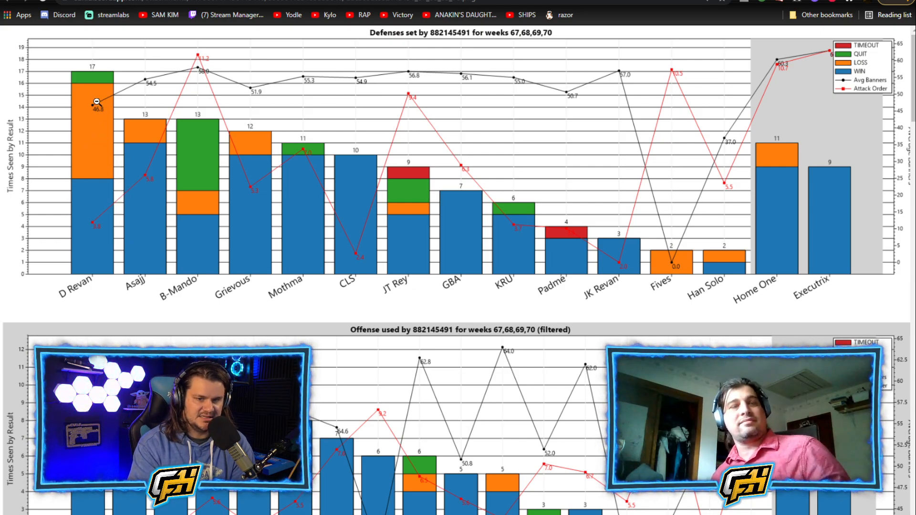
mouse_move(399, 162)
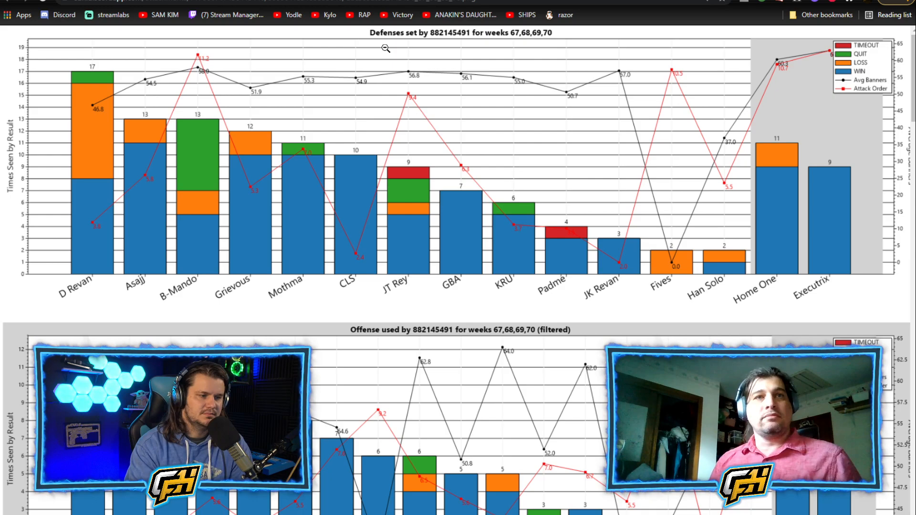
scroll("down", 3)
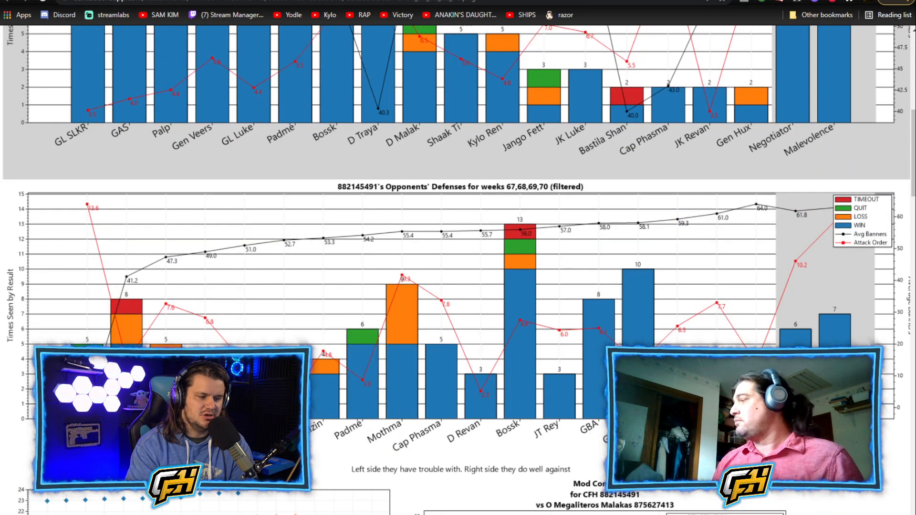
scroll("down", 3)
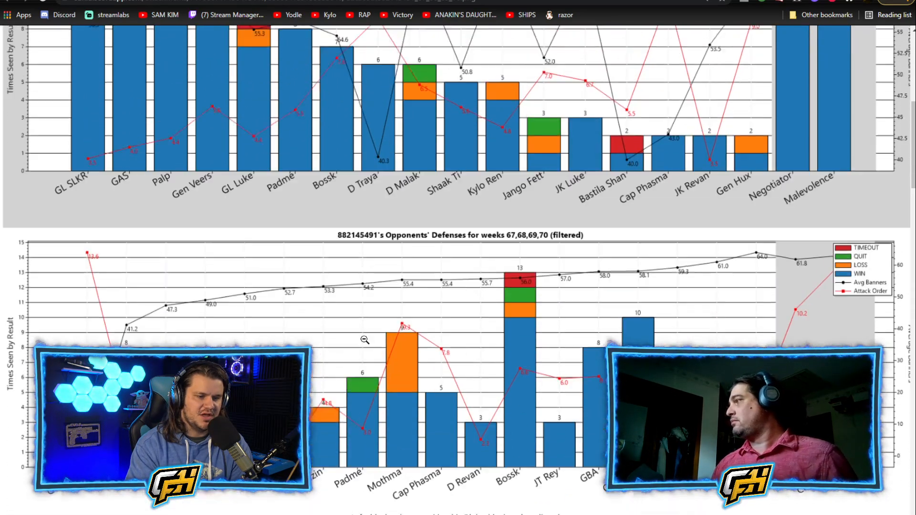
scroll("down", 3)
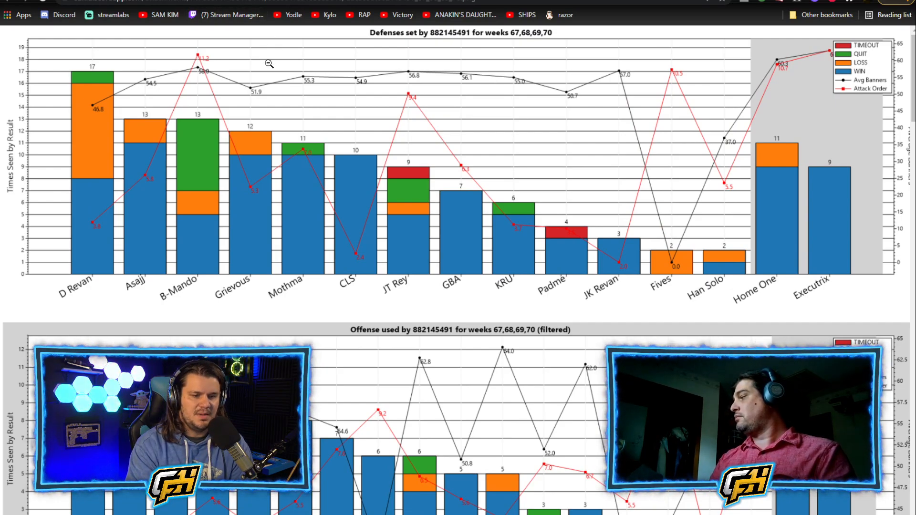
mouse_move(343, 166)
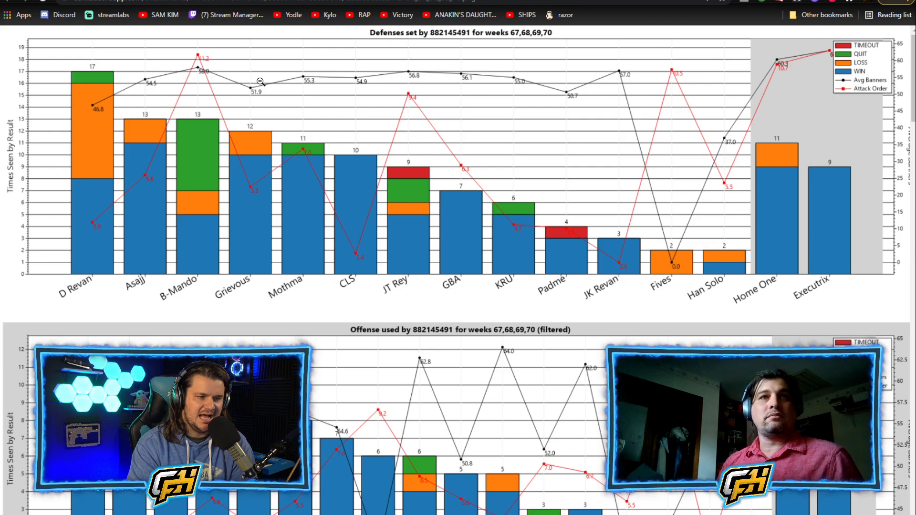
scroll("down", 3)
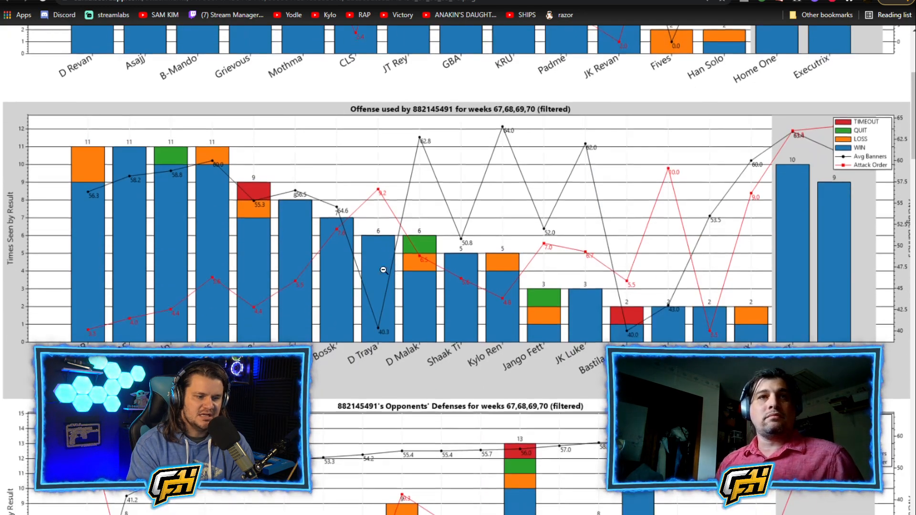
scroll("down", 3)
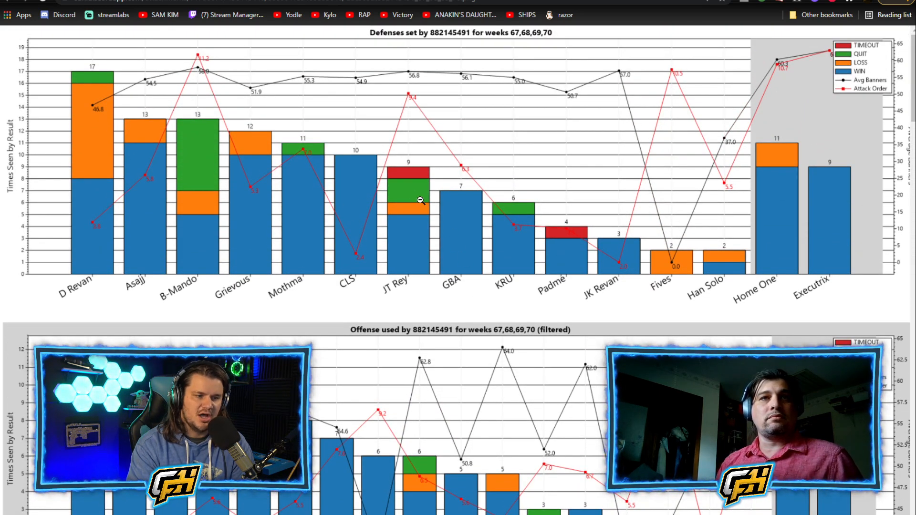
mouse_move(459, 221)
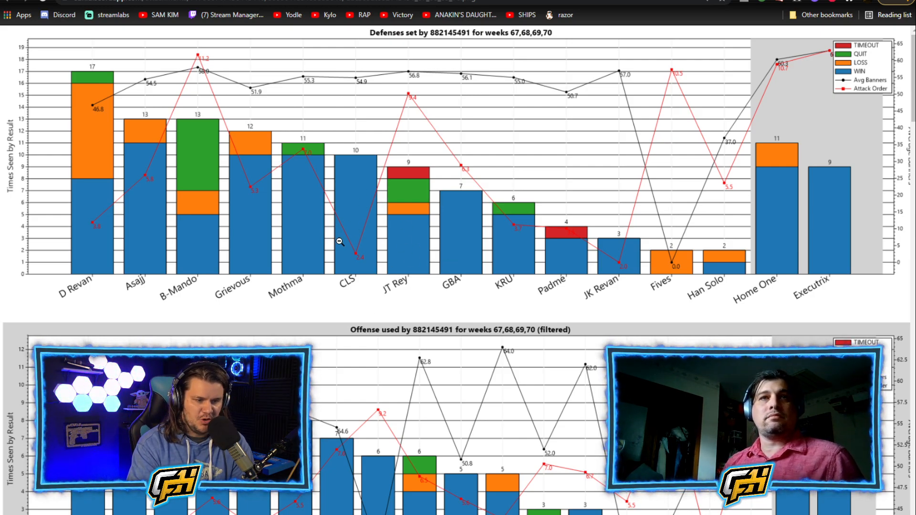
mouse_move(374, 276)
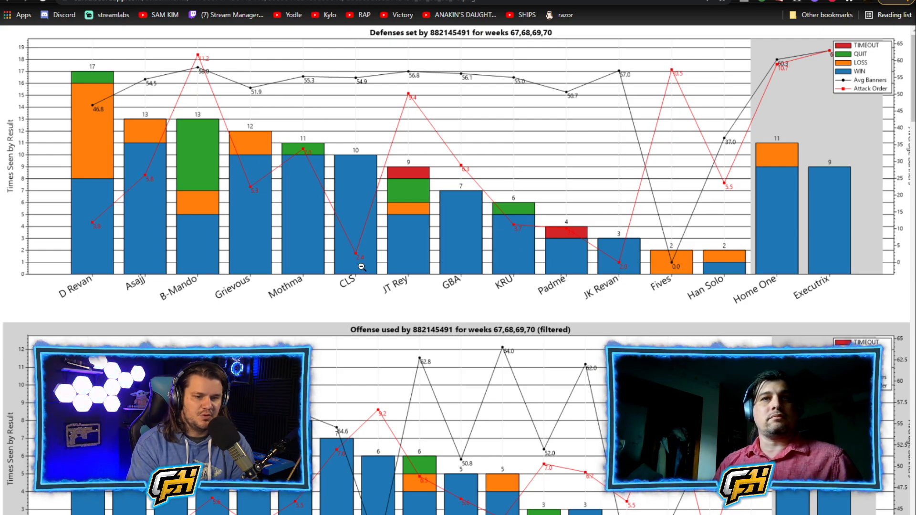
mouse_move(501, 206)
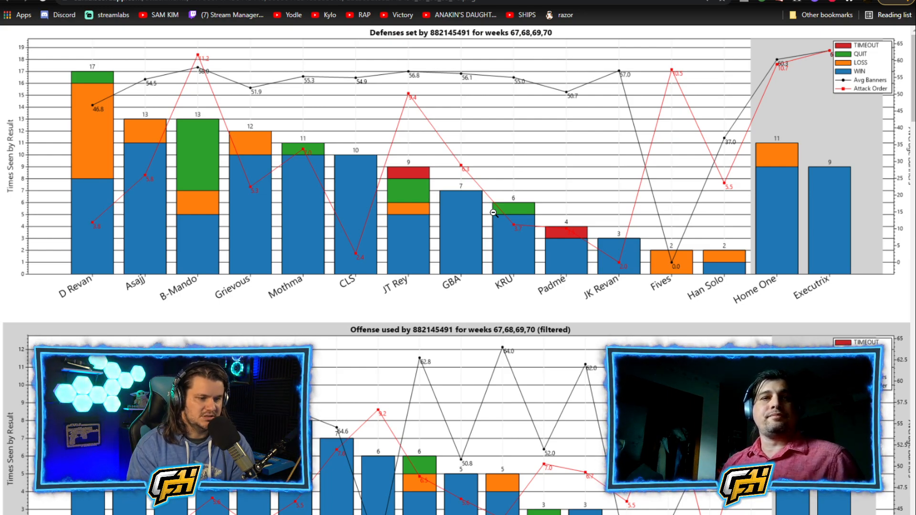
Scroll through the 'Offense used' chart down to the Opponents' Defenses chart
scroll("down", 3)
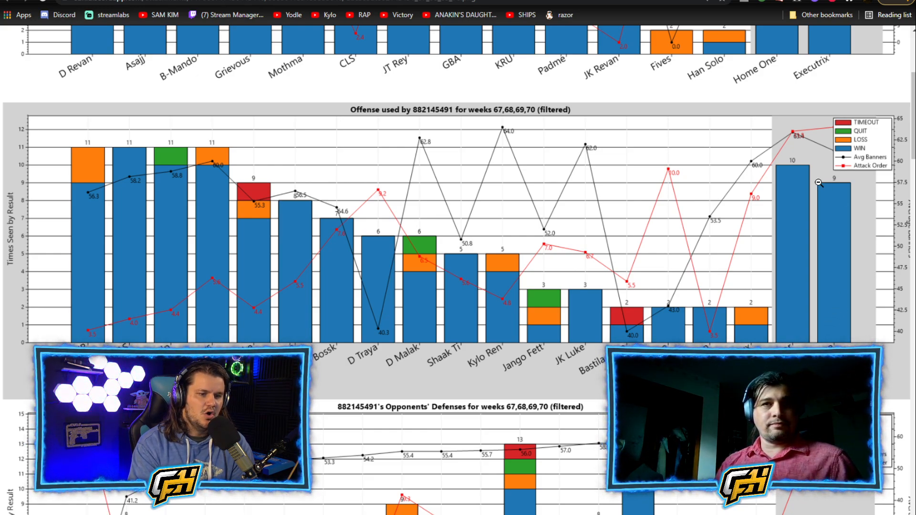
mouse_move(435, 264)
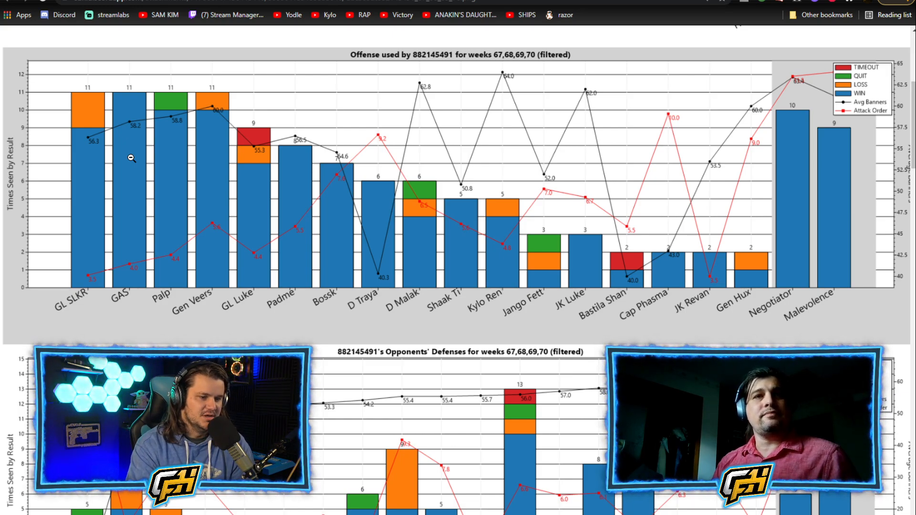
scroll("down", 3)
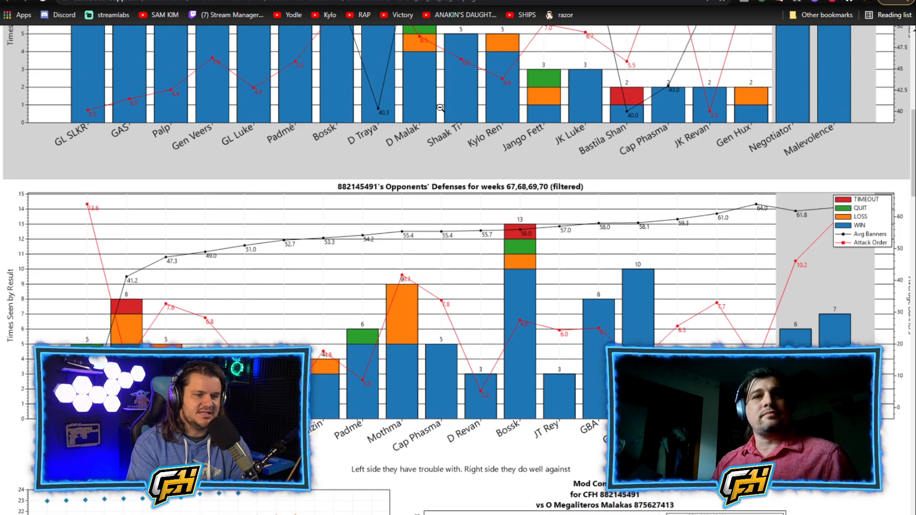
scroll("down", 3)
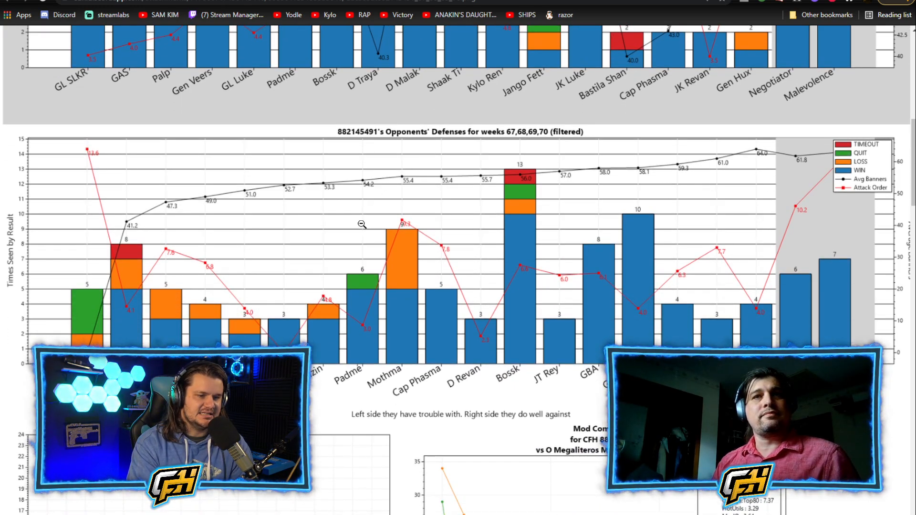
mouse_move(483, 334)
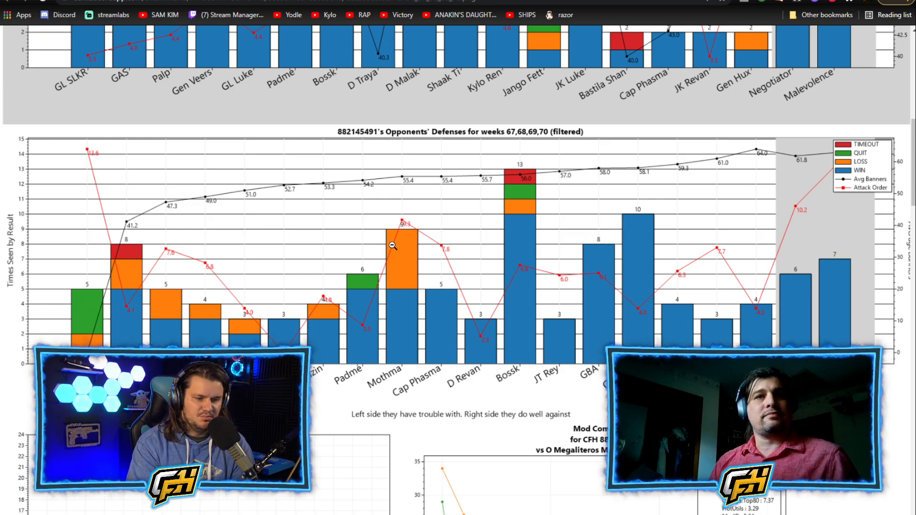
mouse_move(405, 284)
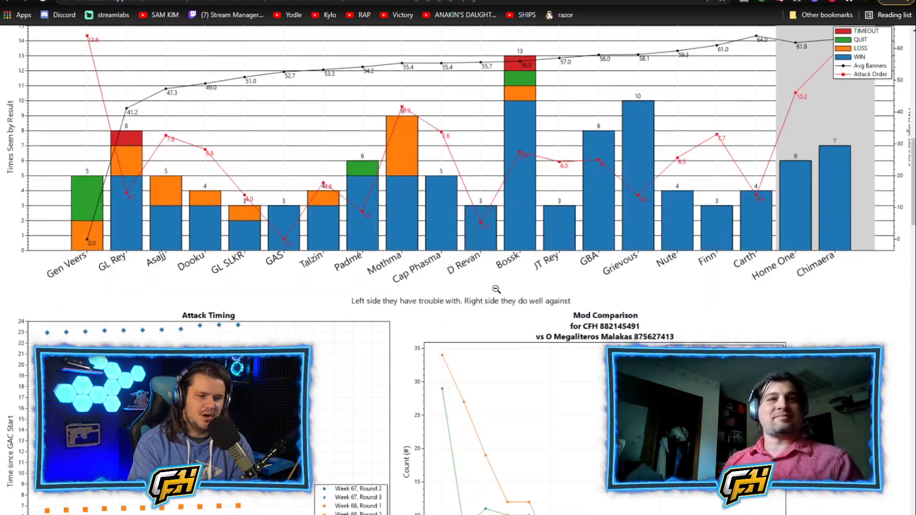
Scroll down to the Attack Timing and Mod Comparison charts
scroll("down", 3)
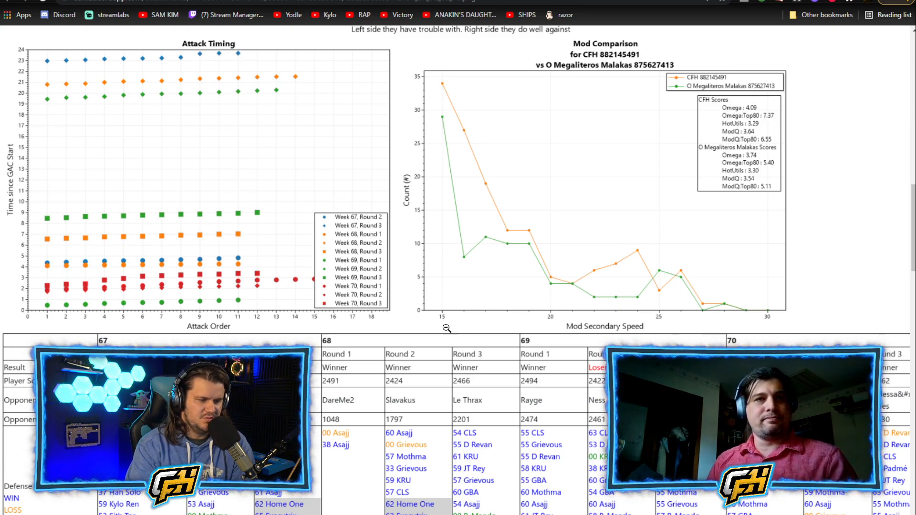
scroll("down", 3)
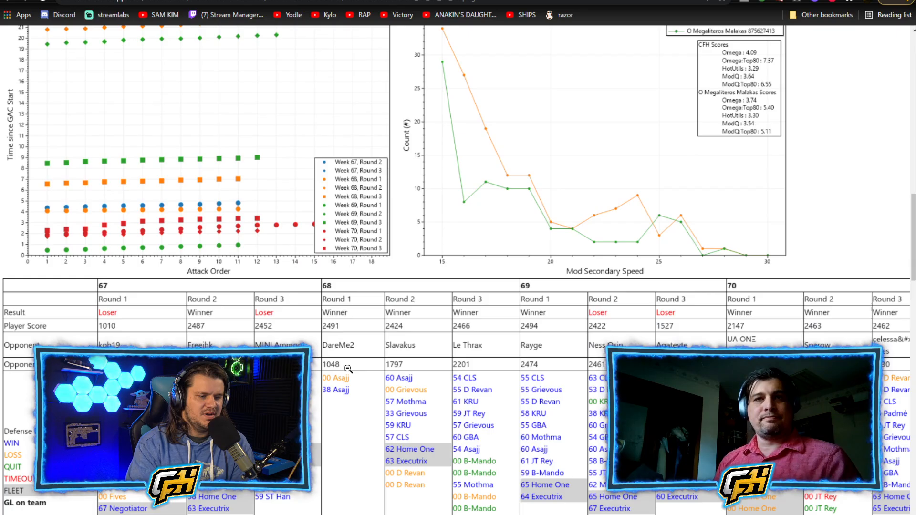
scroll("down", 3)
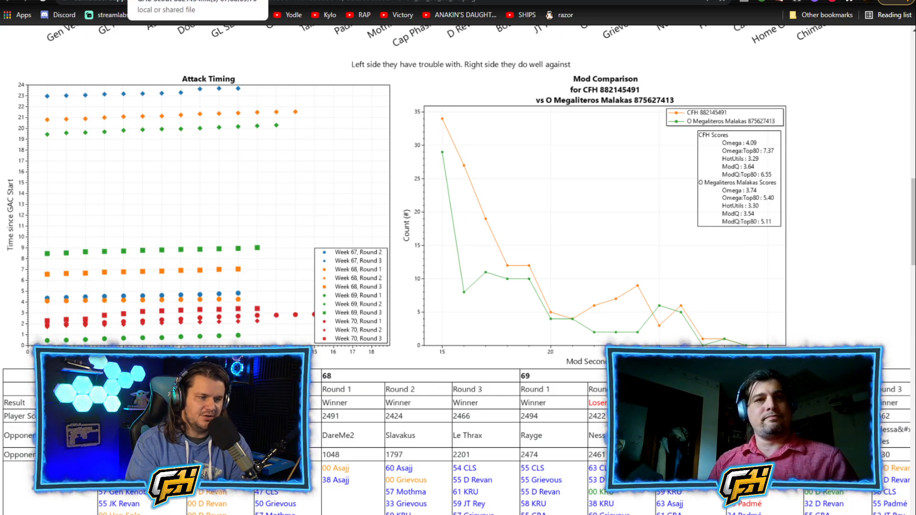
Switch to the other GAC Scout report copy and show its Details round-by-round breakdown
left_click(170, 68)
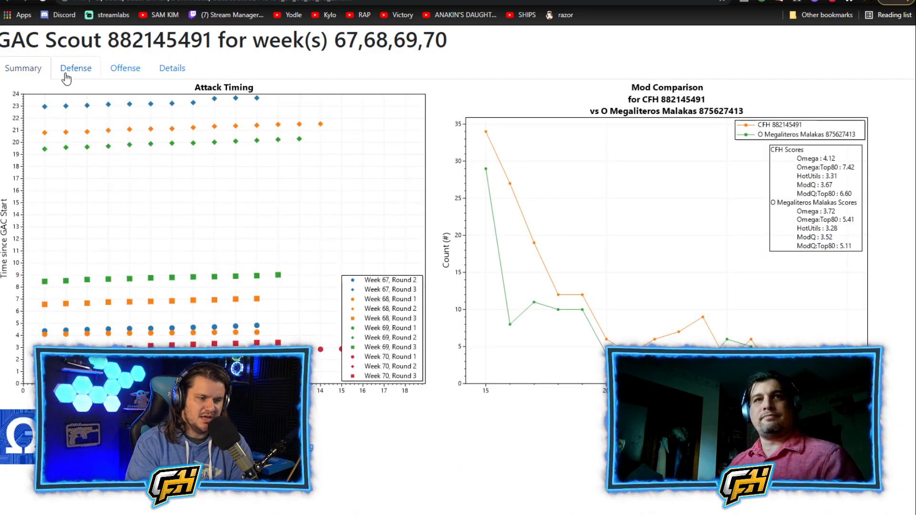
left_click(76, 68)
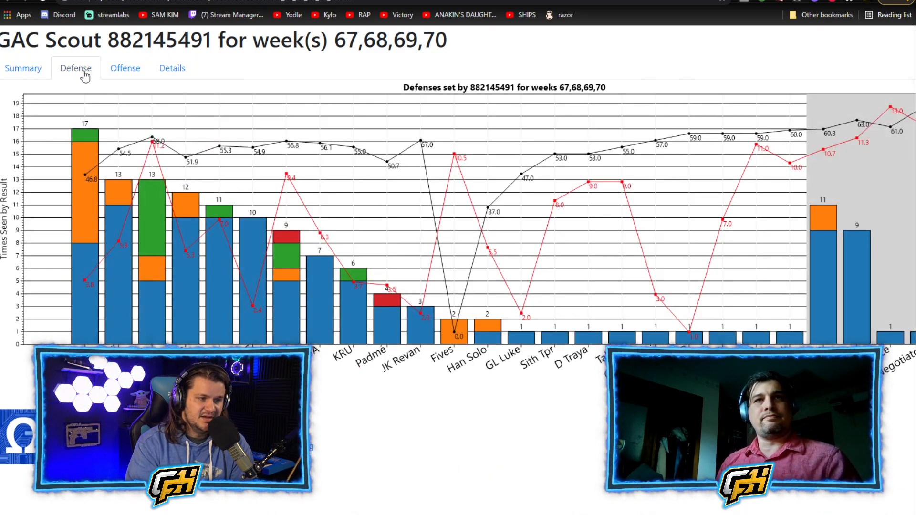
left_click(172, 68)
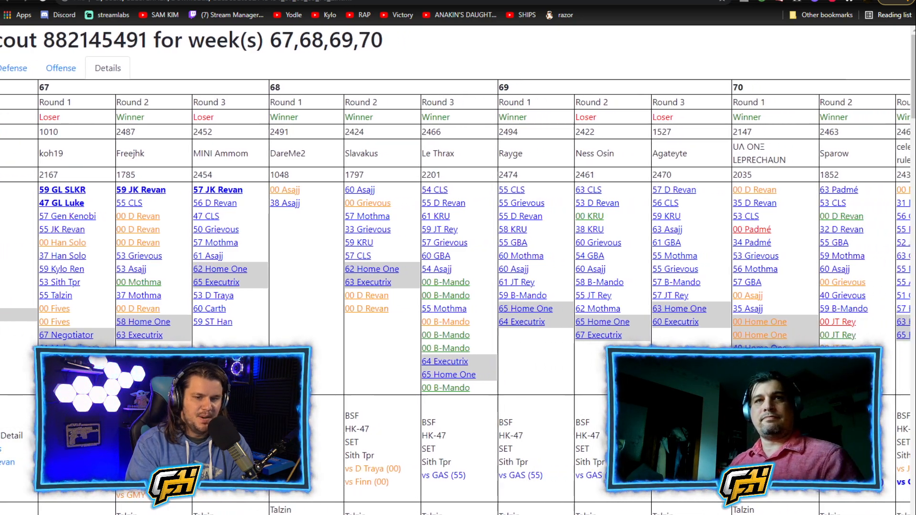
left_click(910, 6)
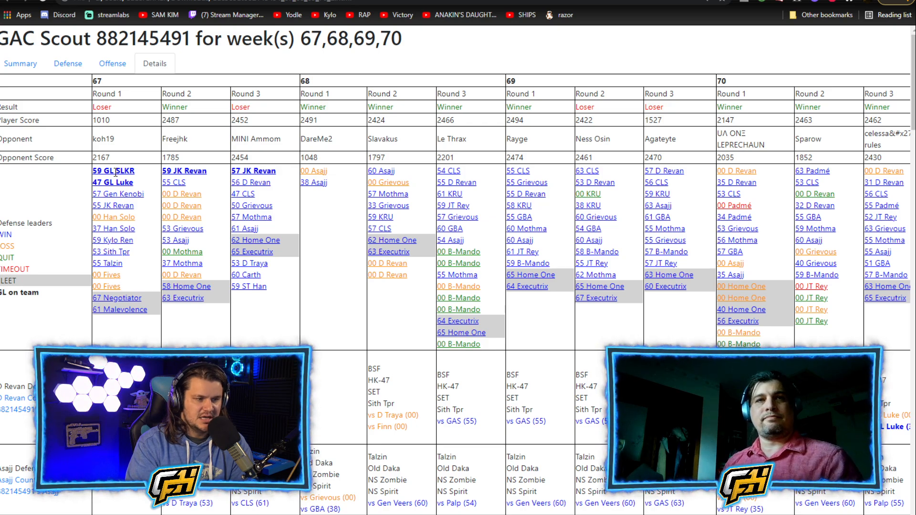
left_click(112, 171)
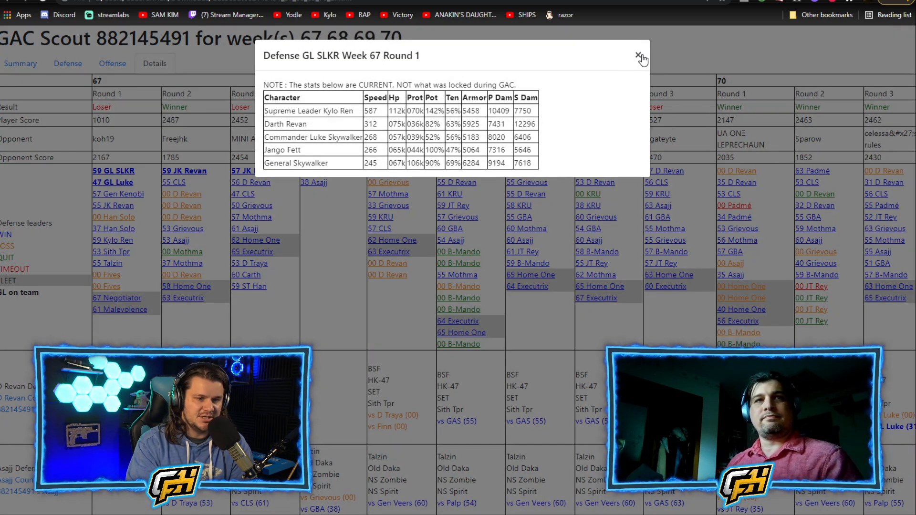
left_click(642, 55)
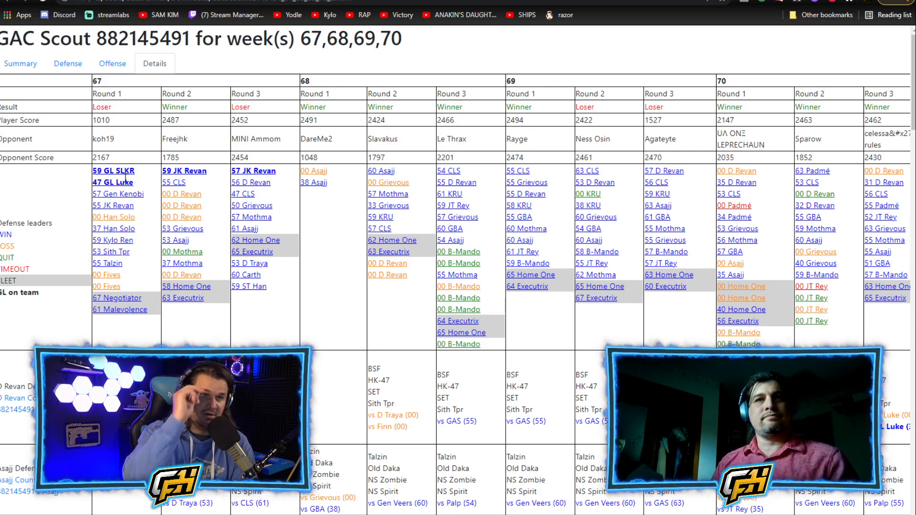
scroll("down", 3)
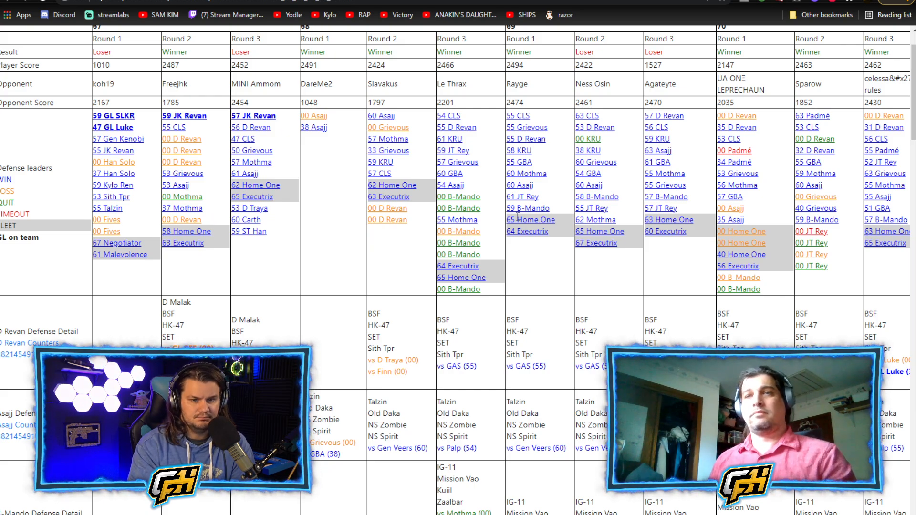
mouse_move(654, 285)
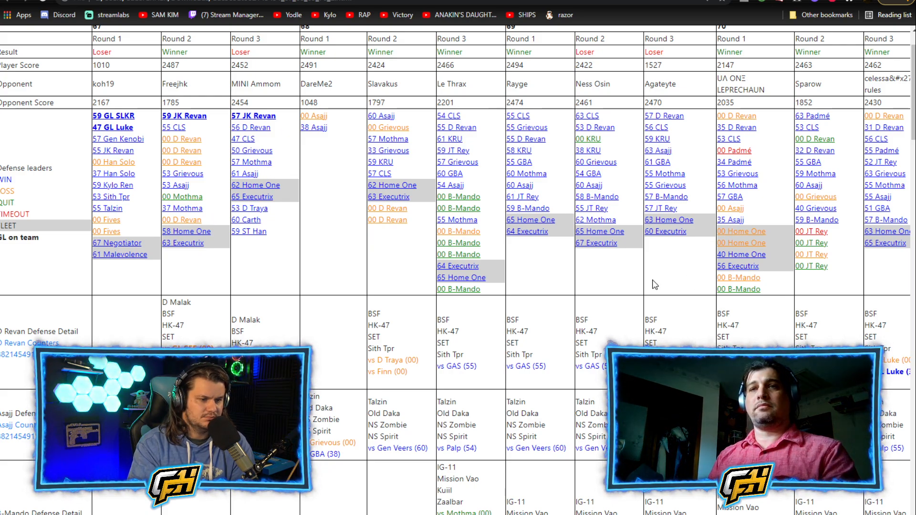
Scroll the Details table down to the D Revan and Asajj defense detail rows
scroll("down", 3)
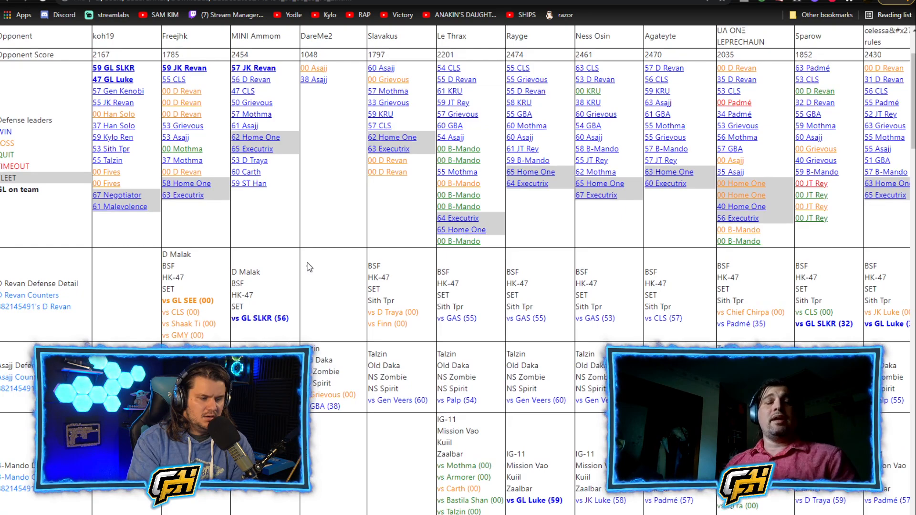
scroll("down", 3)
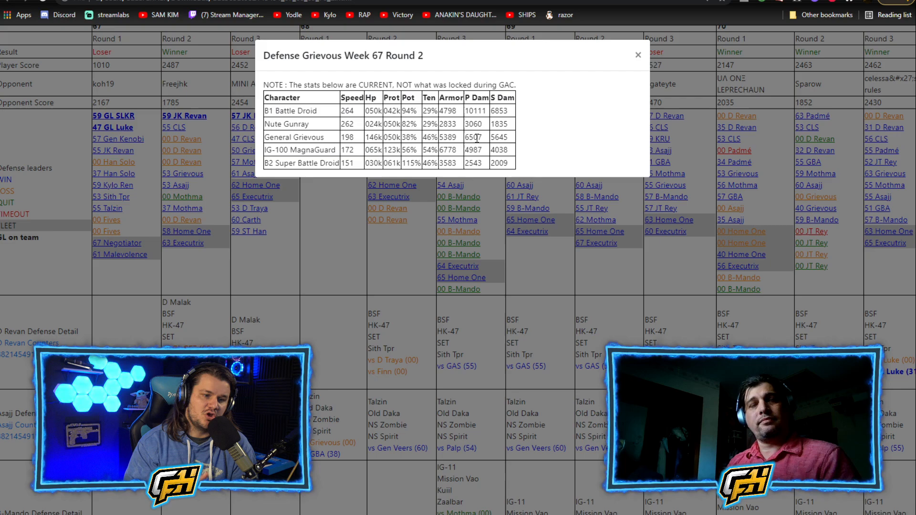
mouse_move(689, 63)
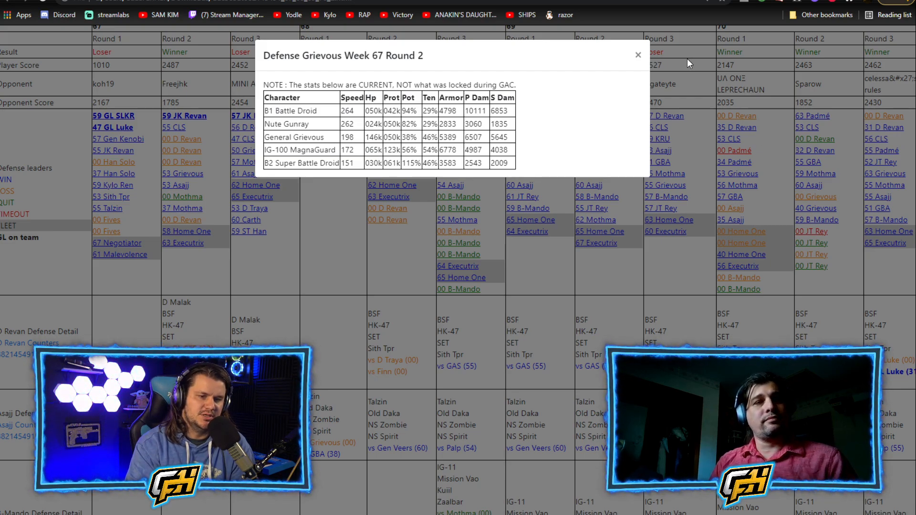
left_click(637, 54)
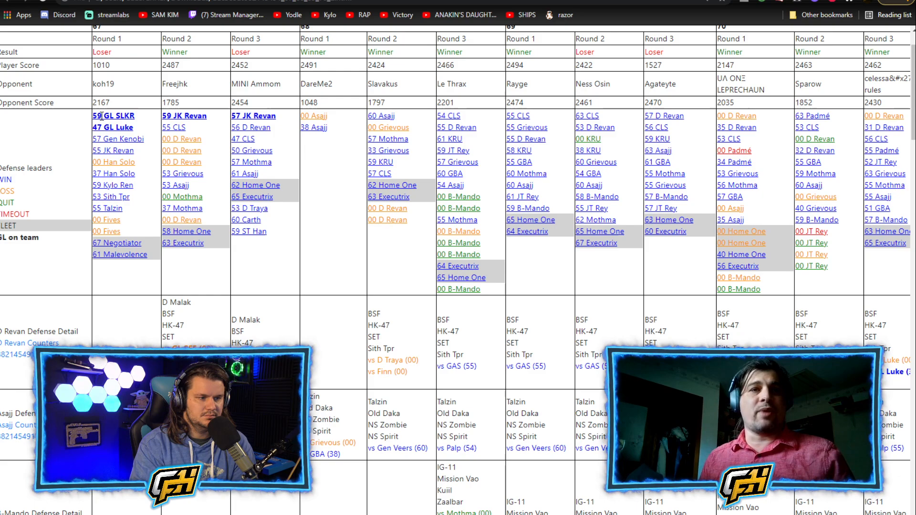
left_click(113, 115)
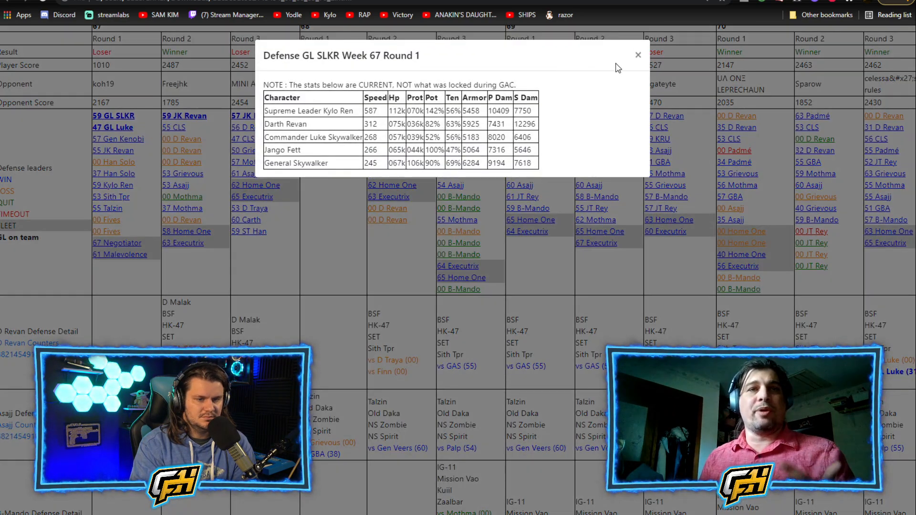
left_click(638, 54)
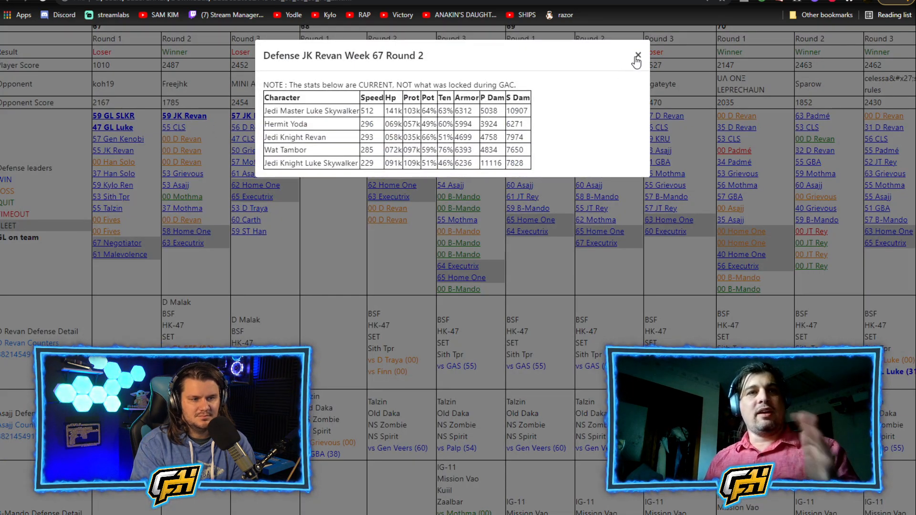
left_click(636, 61)
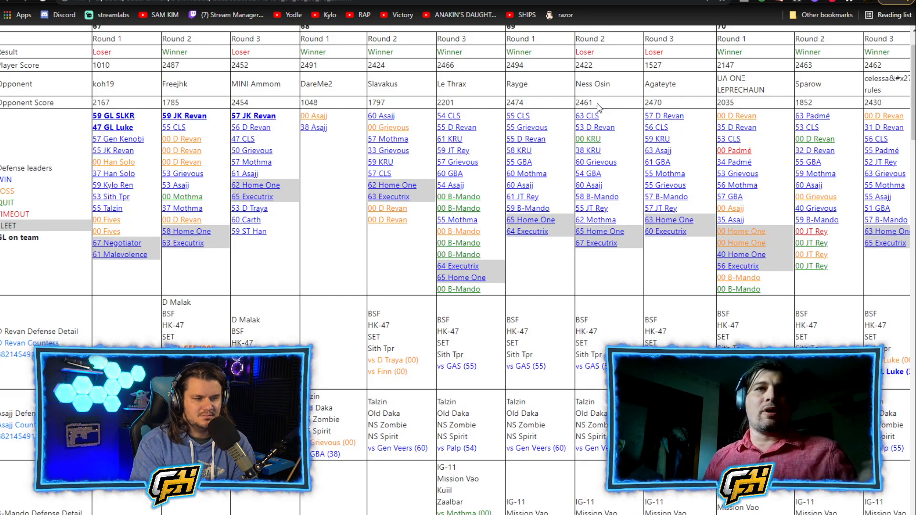
mouse_move(421, 241)
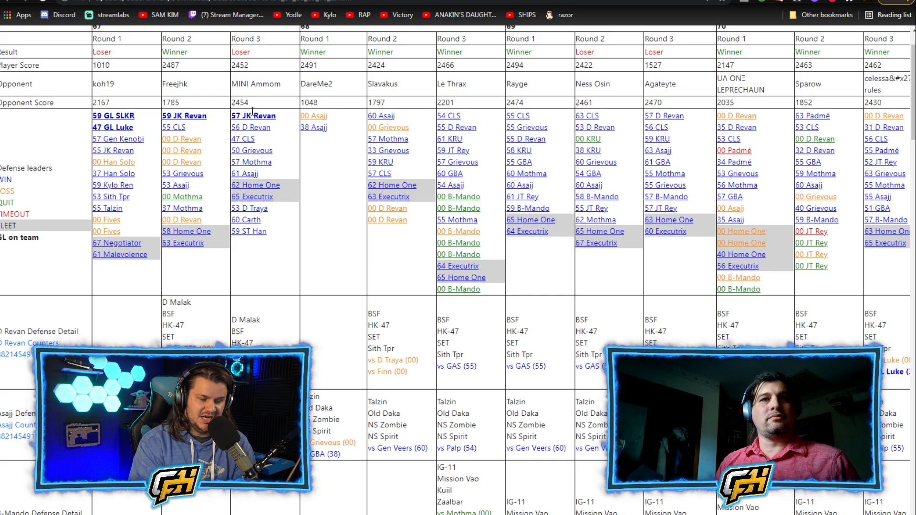
left_click(252, 115)
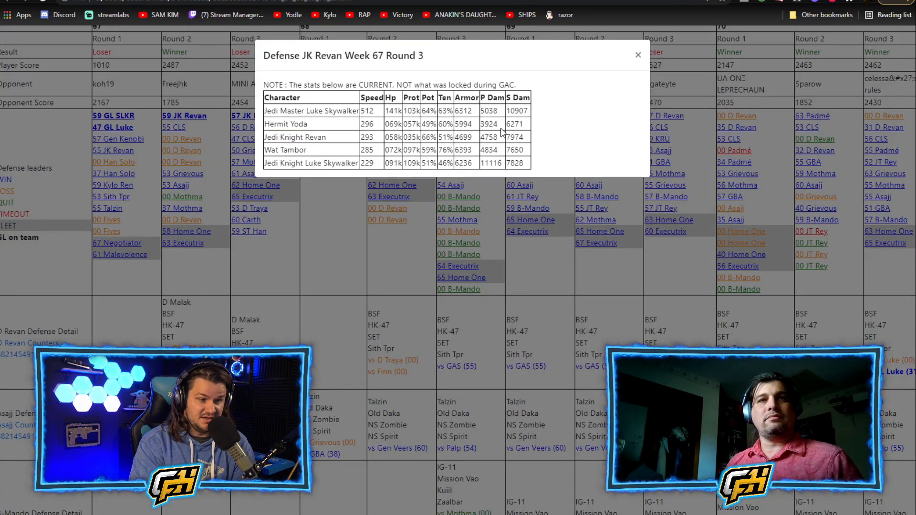
left_click(638, 56)
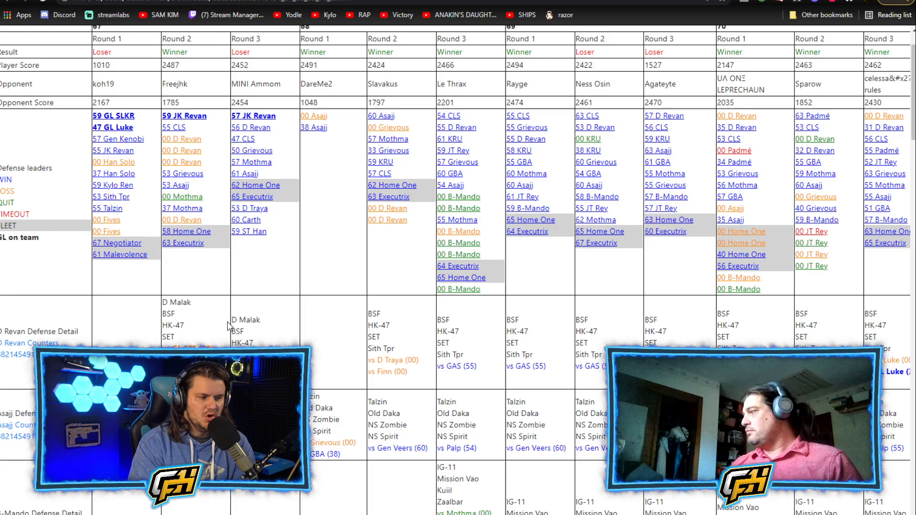
scroll("down", 3)
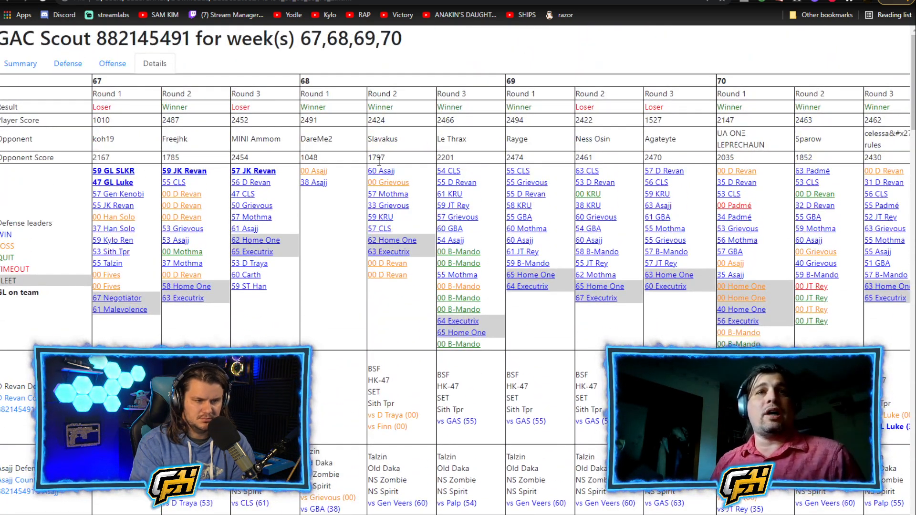
Scroll down the defense rows and select the 'GL SEE (00)' counter text under D Revan
scroll("down", 3)
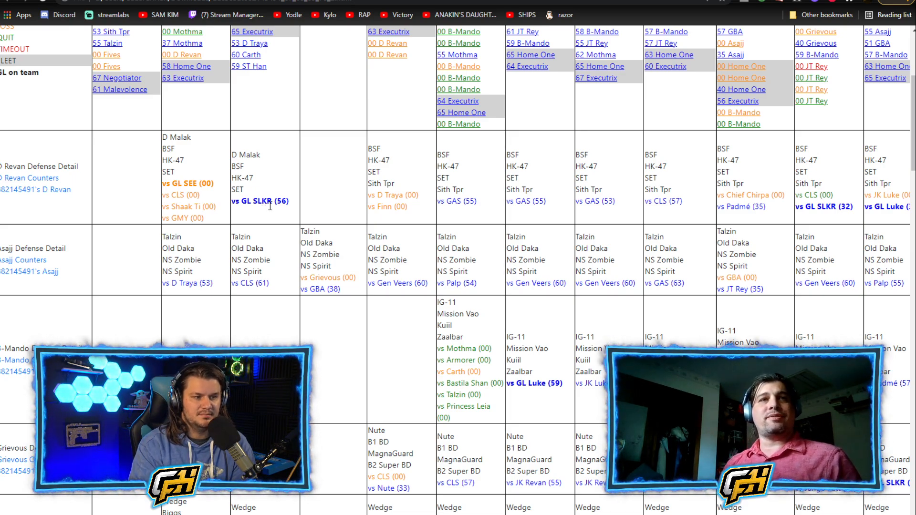
mouse_move(336, 203)
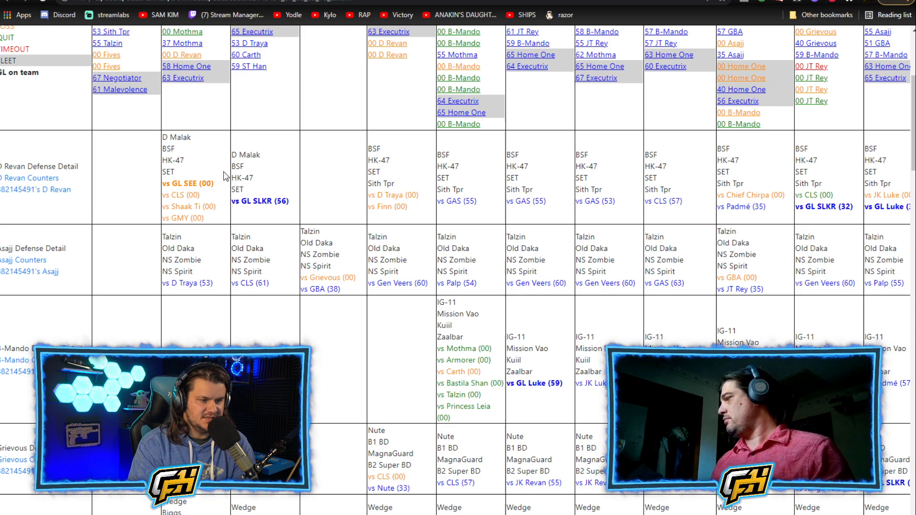
double_click(187, 183)
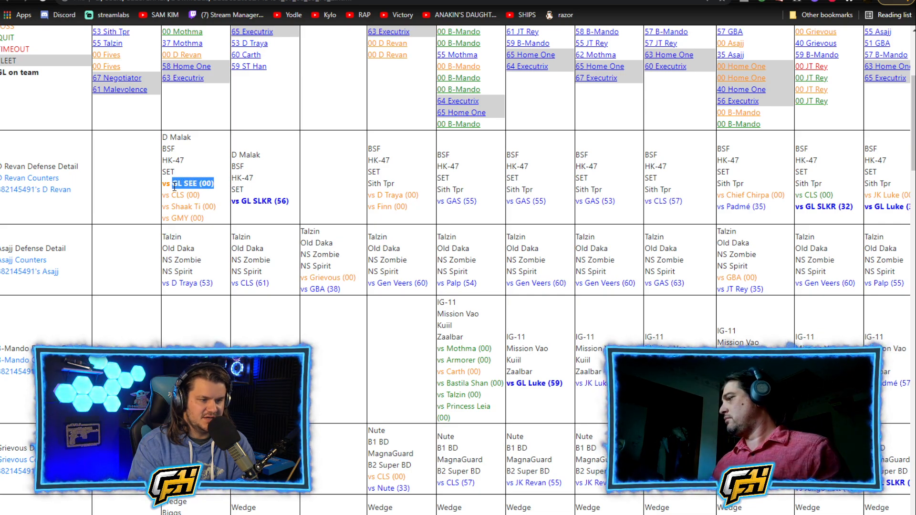
mouse_move(228, 270)
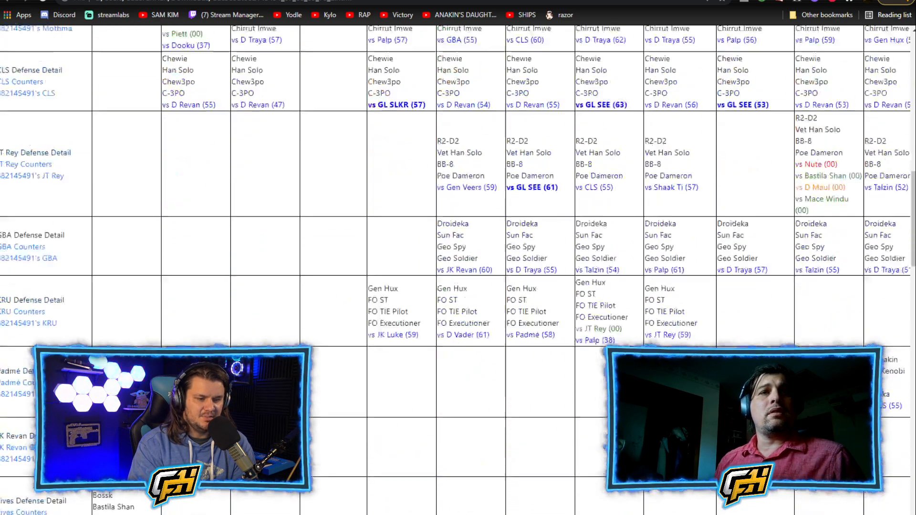
Scroll down to the offense detail rows, then back to the top of the Details page
scroll("down", 3)
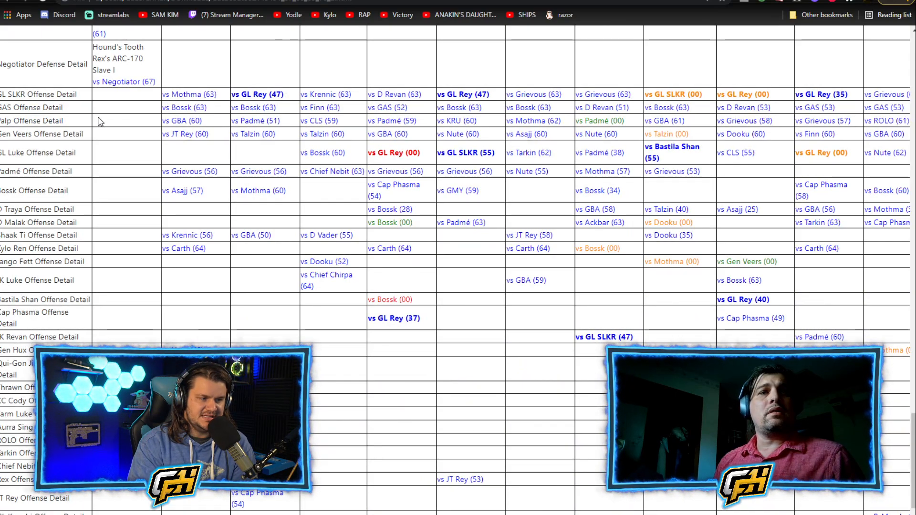
scroll("down", 3)
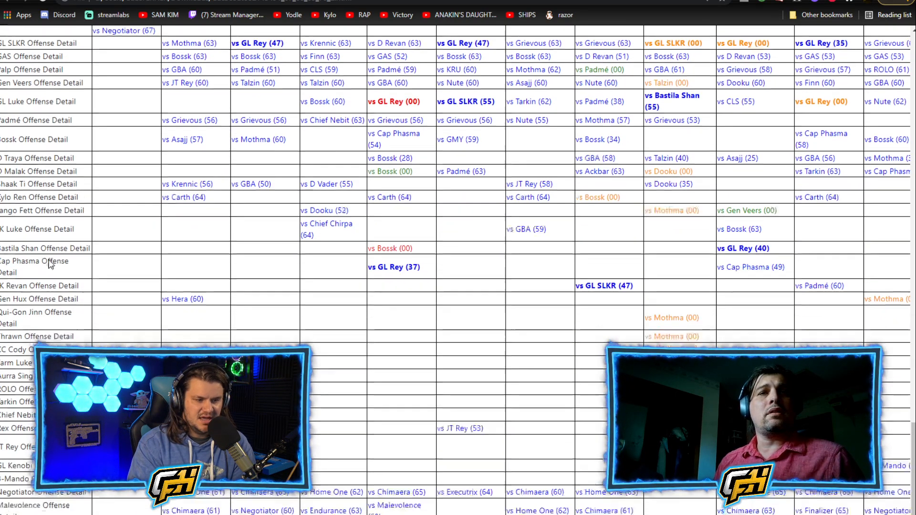
scroll("down", 3)
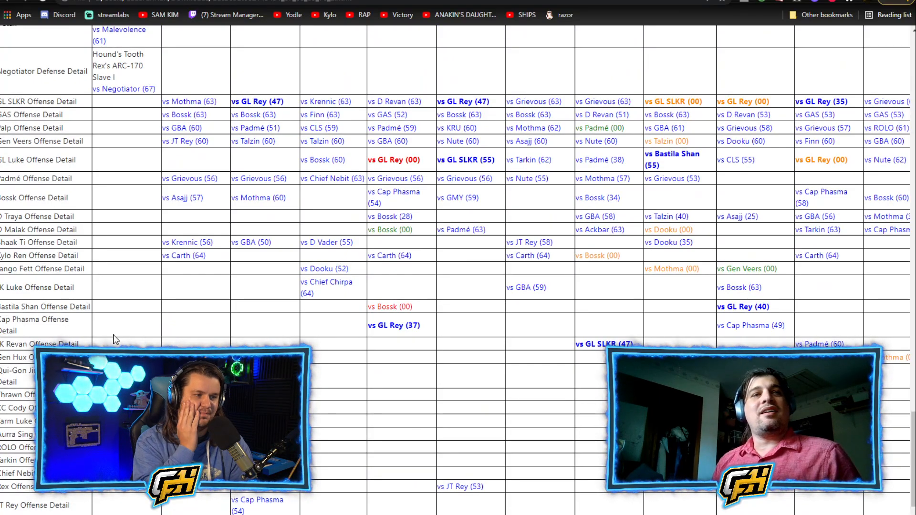
mouse_move(224, 284)
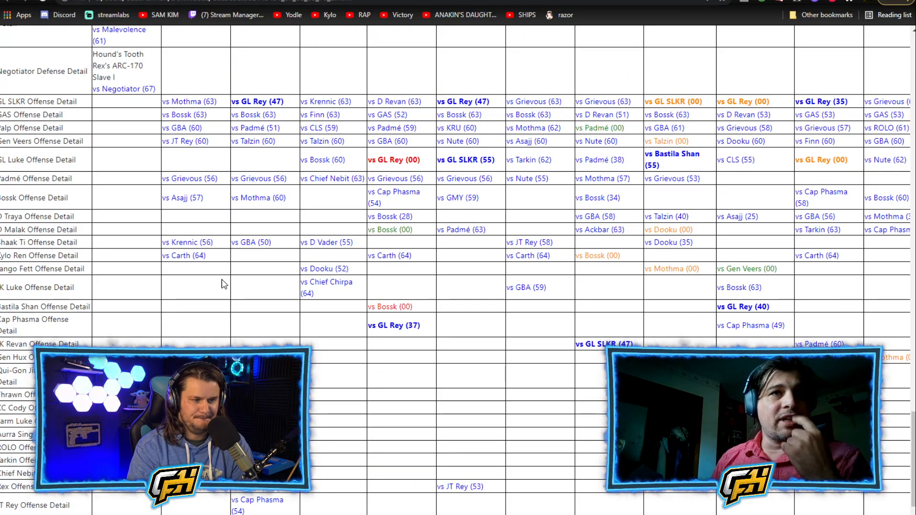
scroll("down", 3)
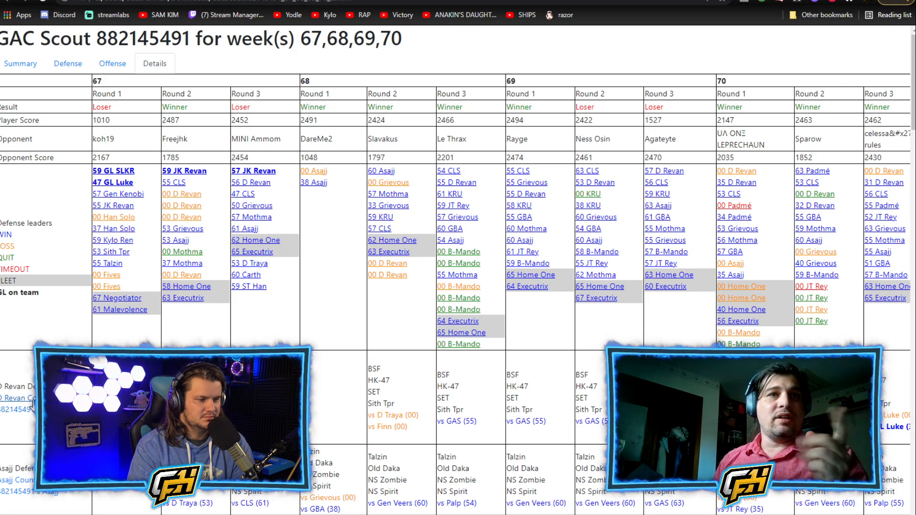
Scroll through the defense details, return to the top and switch to the Summary charts
scroll("down", 3)
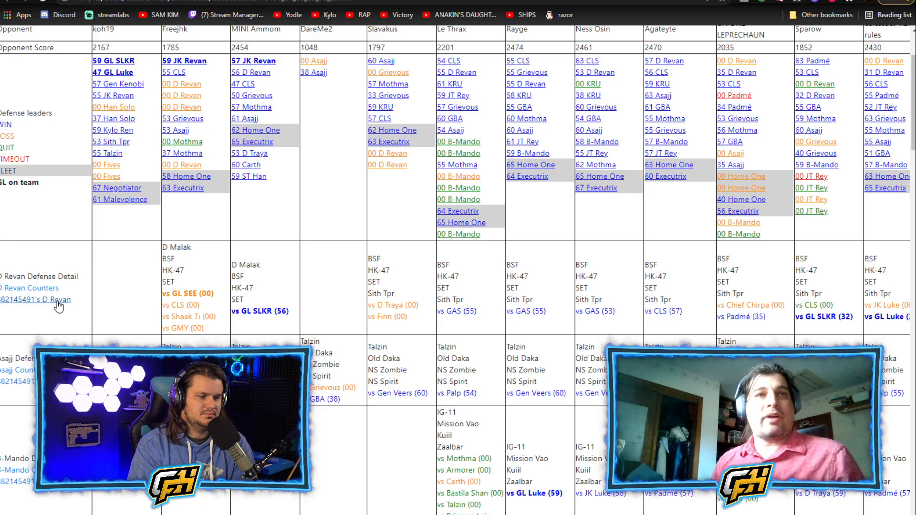
scroll("down", 3)
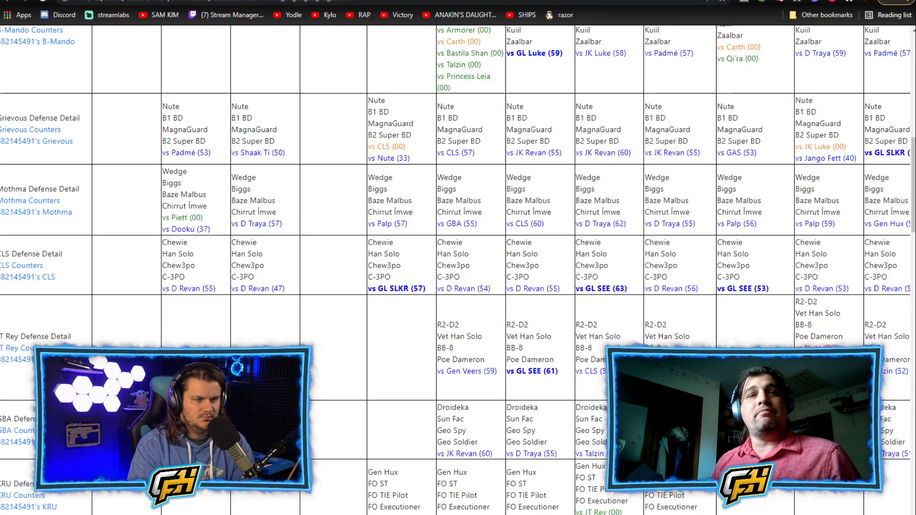
scroll("down", 3)
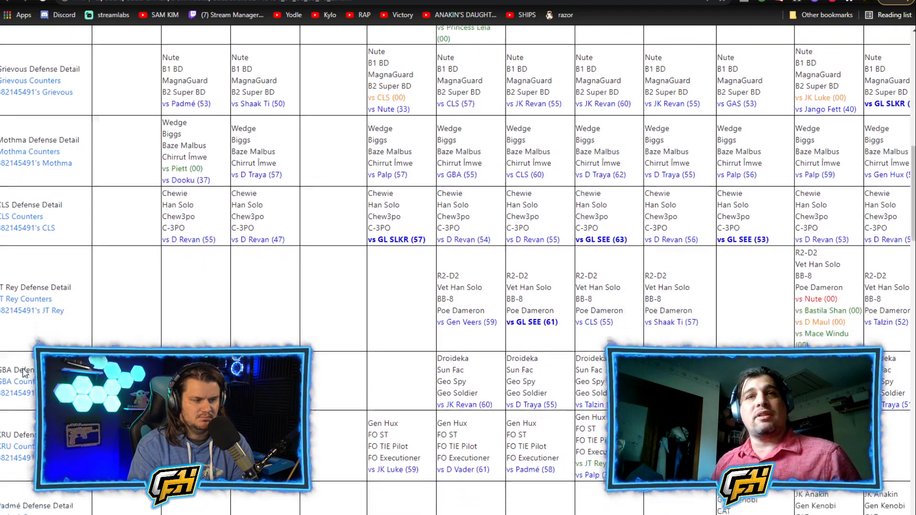
scroll("down", 3)
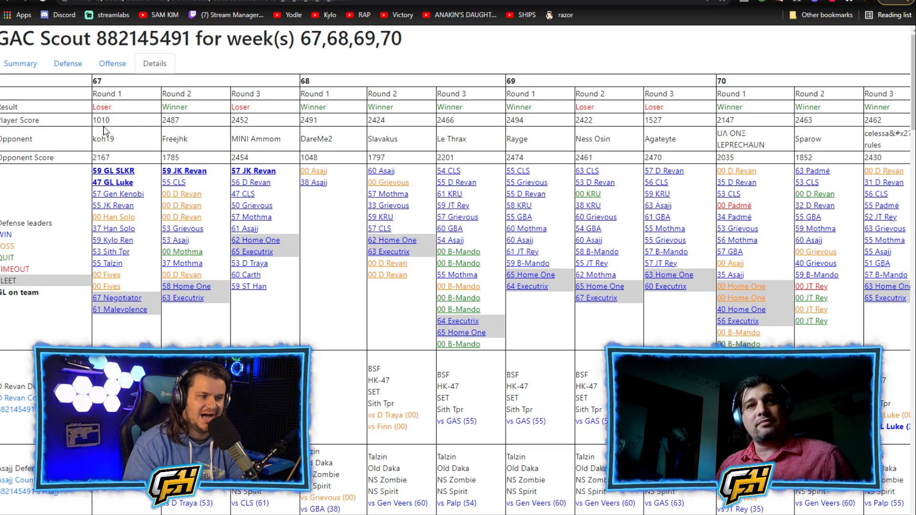
left_click(20, 63)
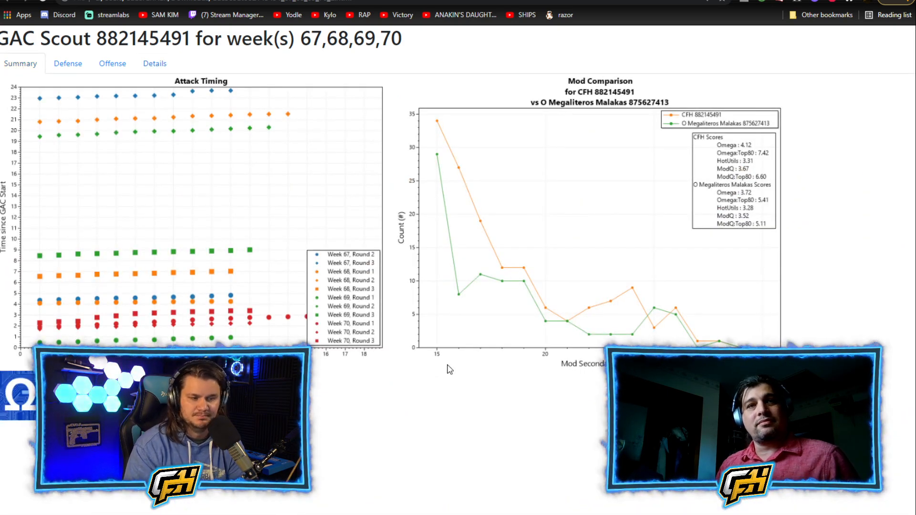